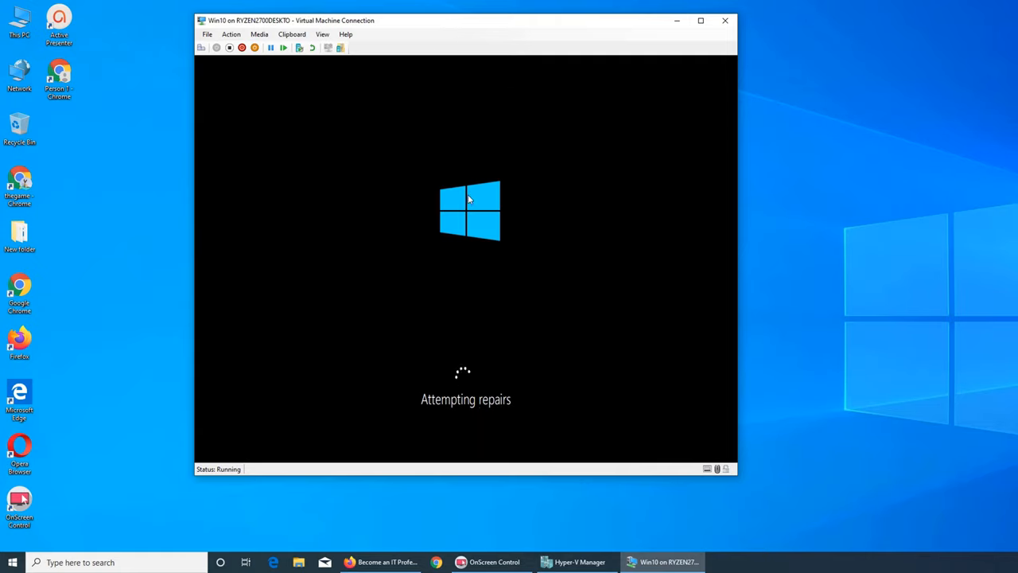
{"action": "mouse_move", "coordinate": [565, 155]}
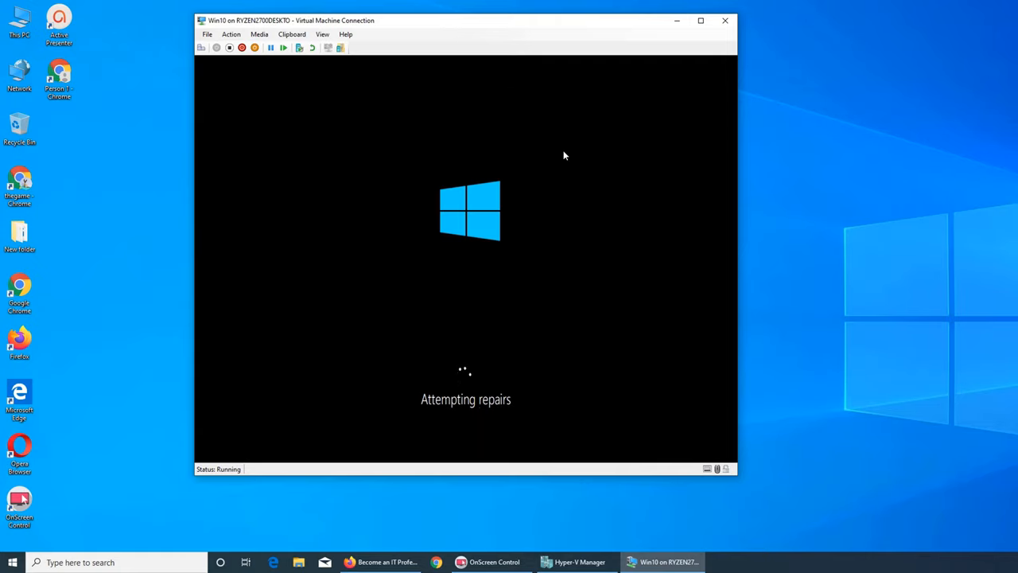
{"action": "mouse_move", "coordinate": [523, 338]}
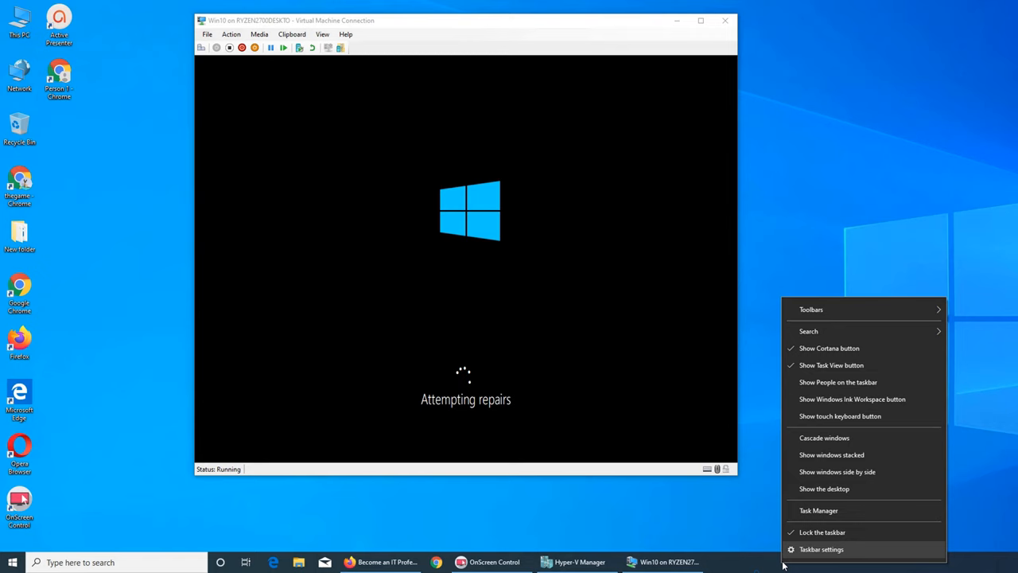
- Open Task Manager from the taskbar while the VM is attempting repairs
{"action": "left_click", "coordinate": [818, 509]}
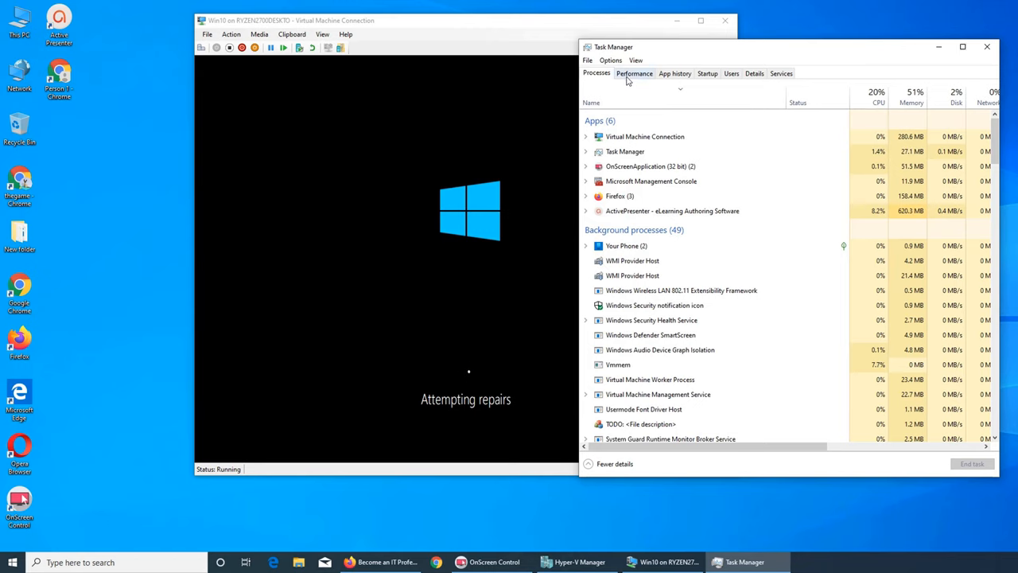
- View host CPU performance, then try System Restore in the VM and cancel after it finds no restore points
{"action": "left_click", "coordinate": [634, 73]}
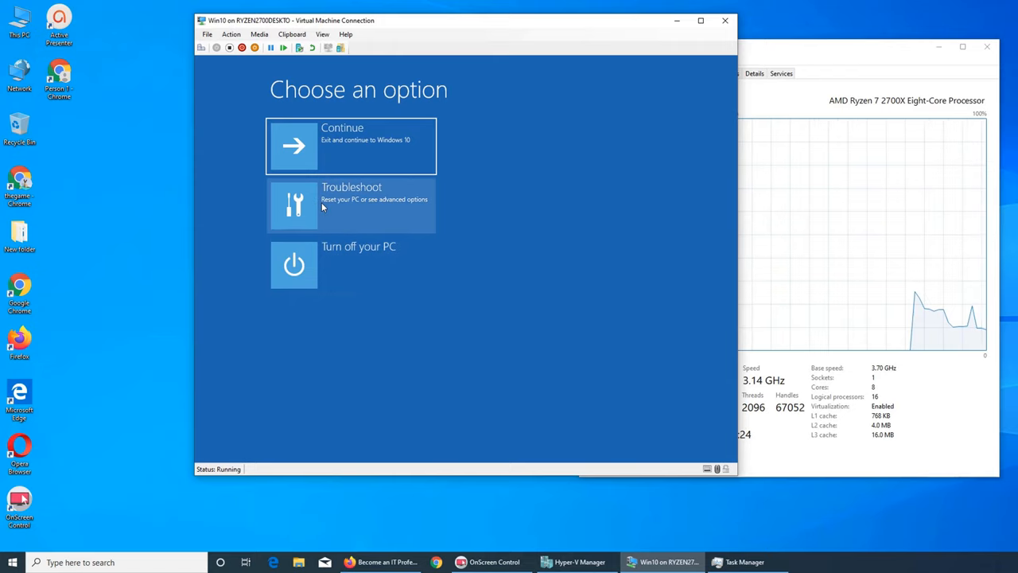
{"action": "left_click", "coordinate": [350, 204]}
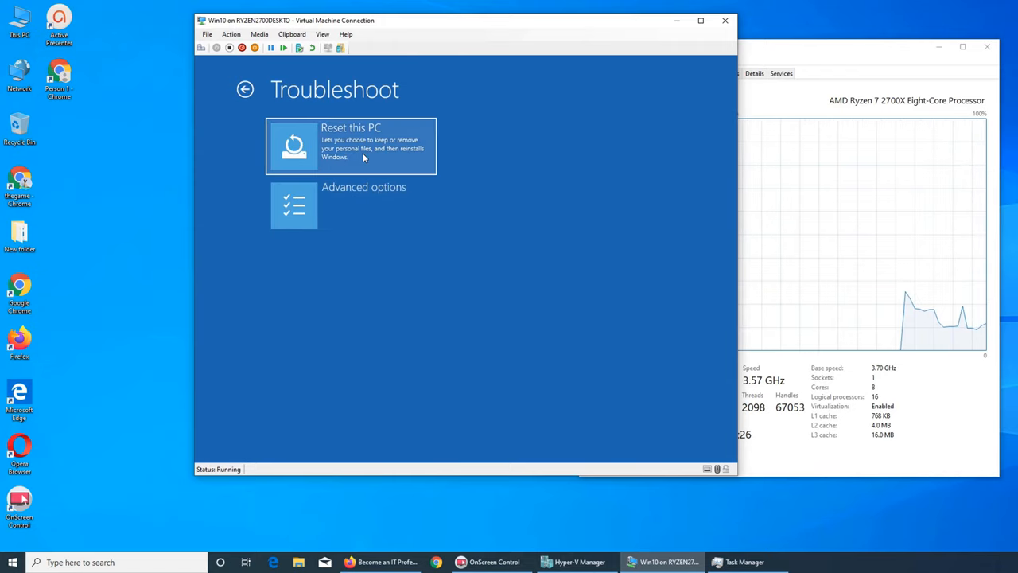
{"action": "mouse_move", "coordinate": [357, 160]}
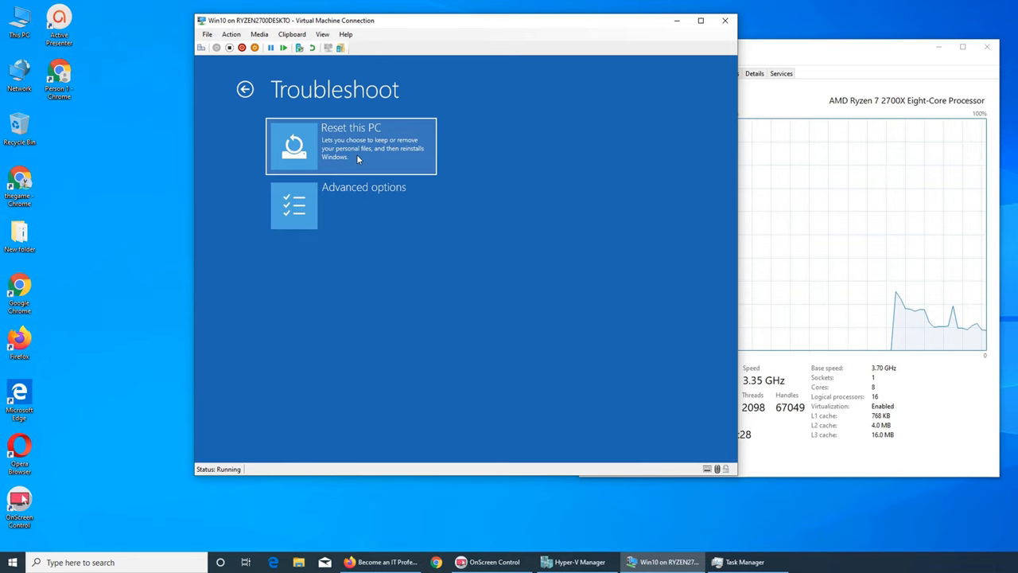
{"action": "mouse_move", "coordinate": [410, 170]}
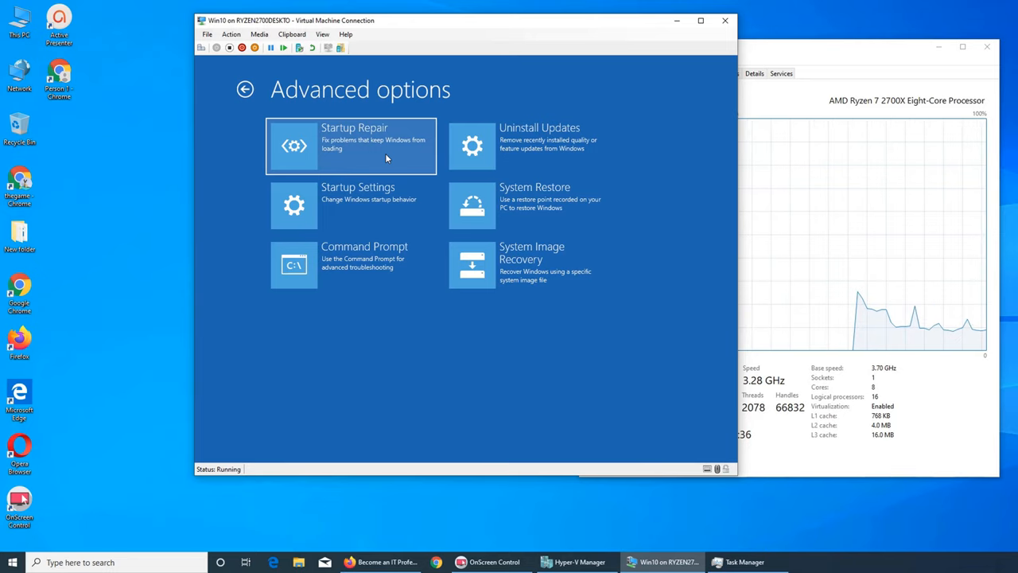
{"action": "mouse_move", "coordinate": [511, 207]}
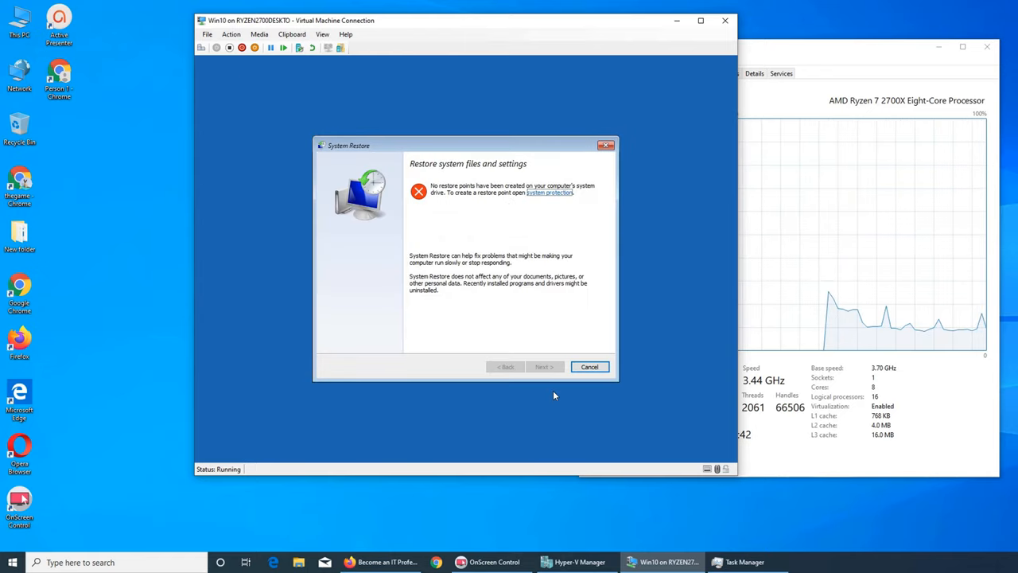
{"action": "left_click", "coordinate": [589, 367]}
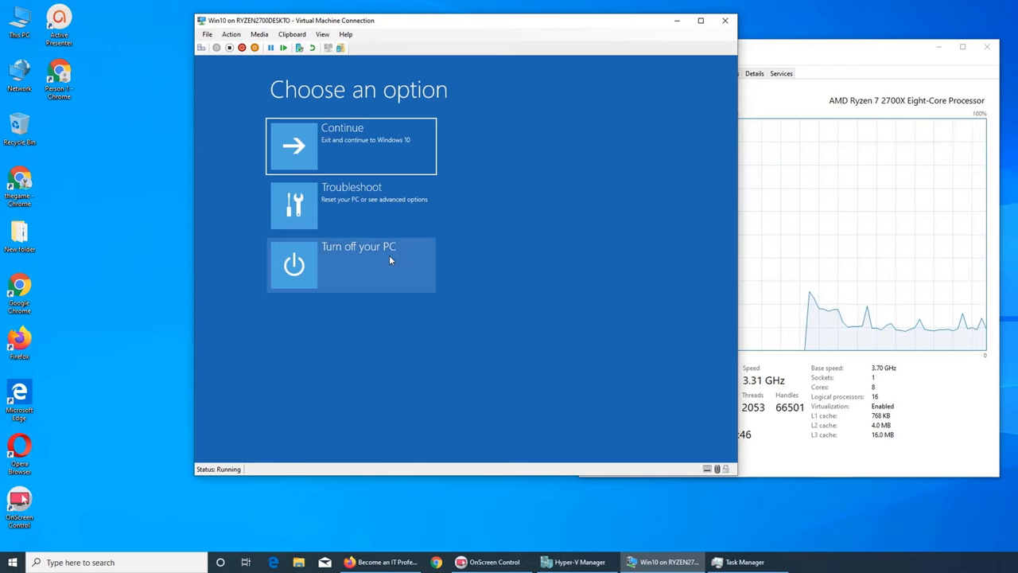
{"action": "mouse_move", "coordinate": [347, 158]}
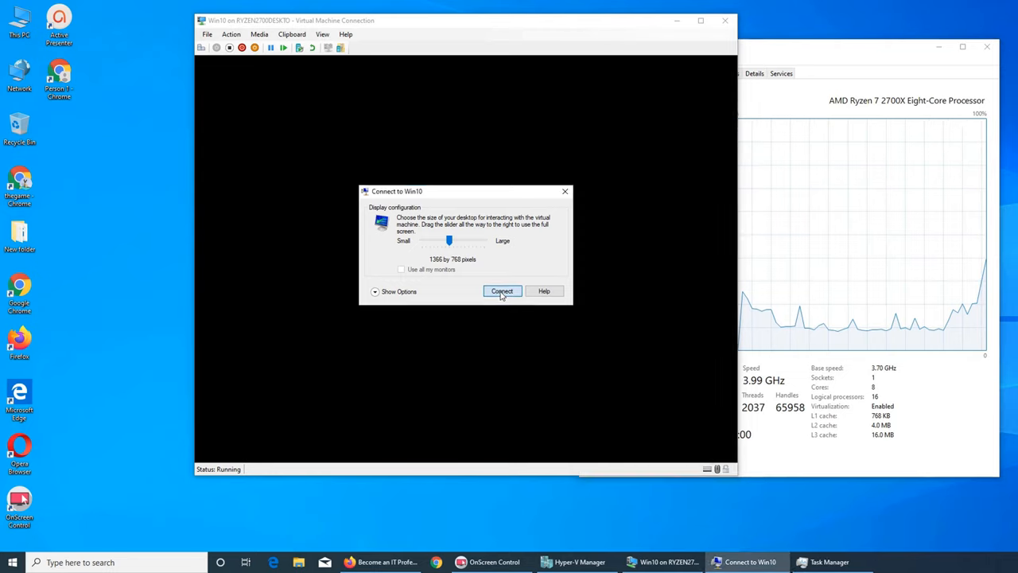
- Connect to the Win10 VM at the chosen display size
{"action": "left_click", "coordinate": [502, 291]}
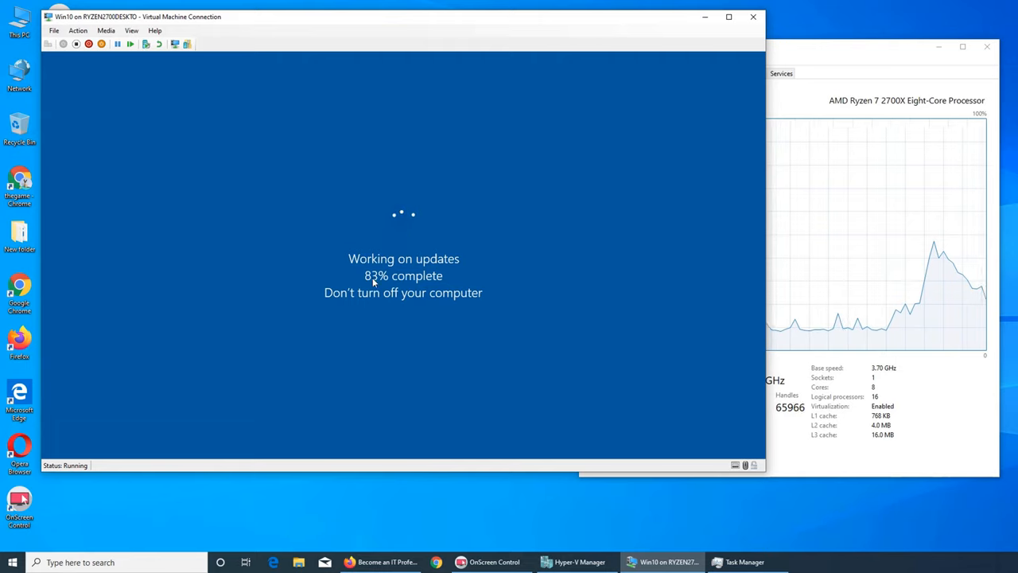
{"action": "mouse_move", "coordinate": [498, 295]}
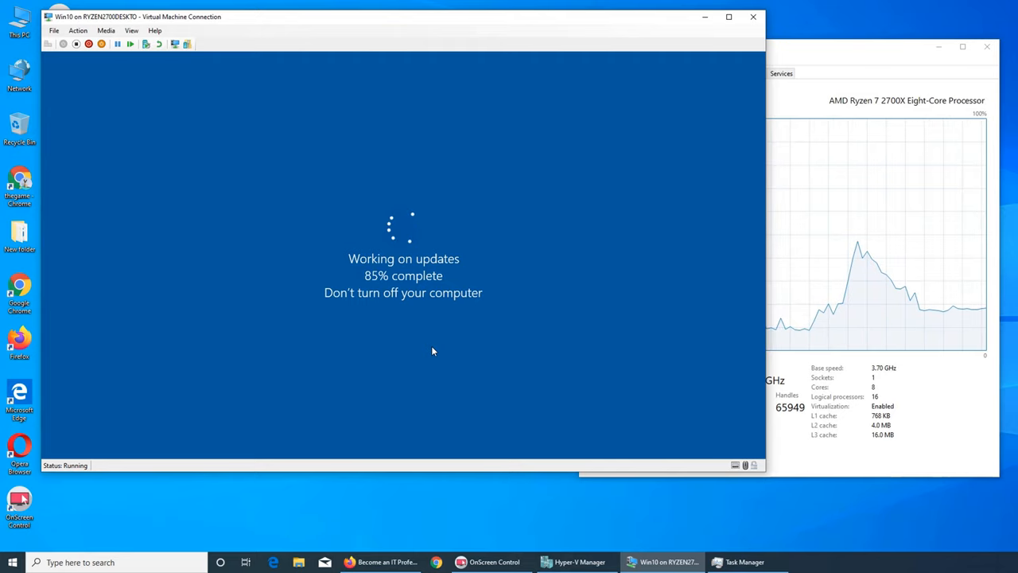
{"action": "mouse_move", "coordinate": [537, 363]}
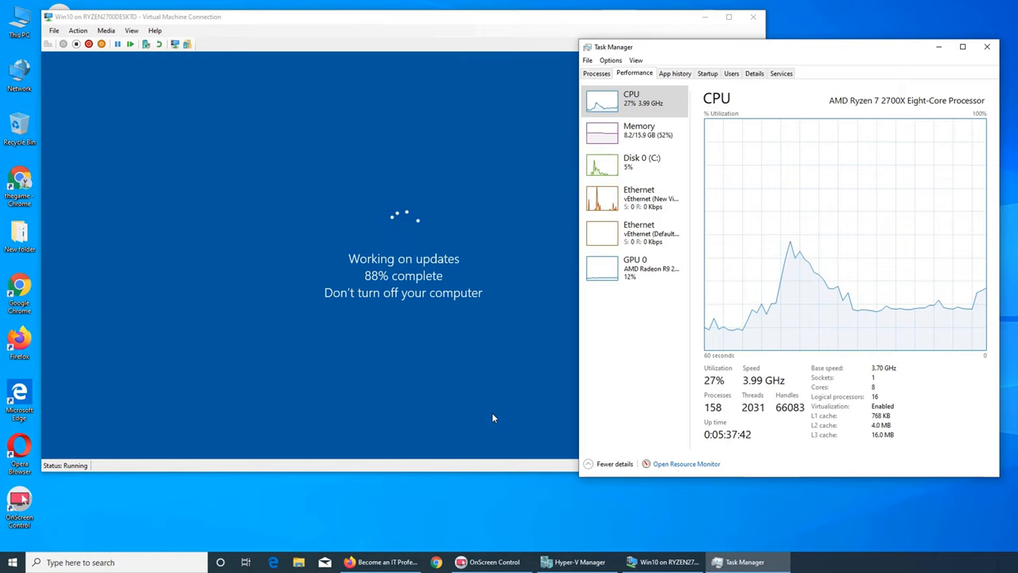
{"action": "mouse_move", "coordinate": [490, 518]}
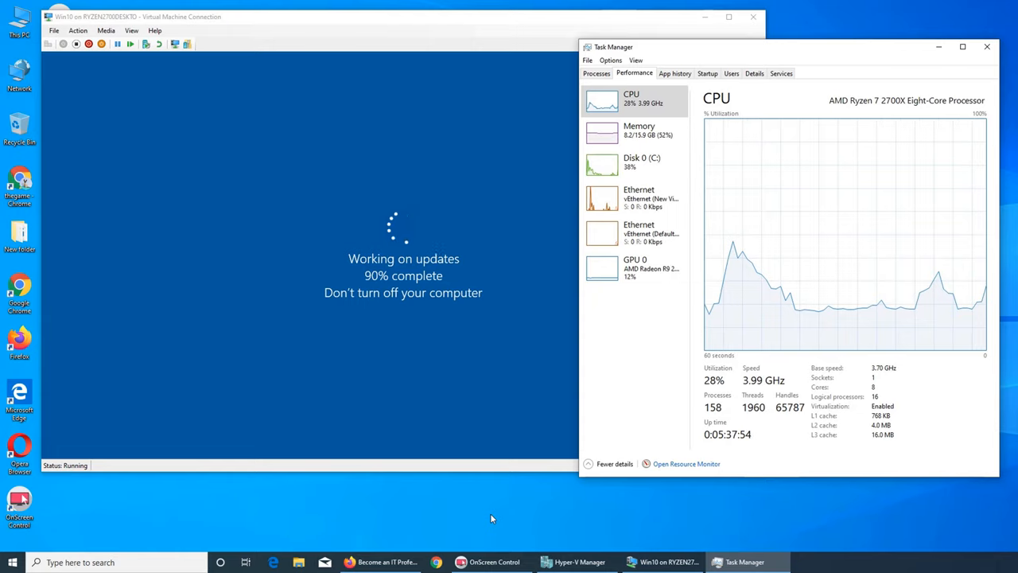
{"action": "mouse_move", "coordinate": [422, 397]}
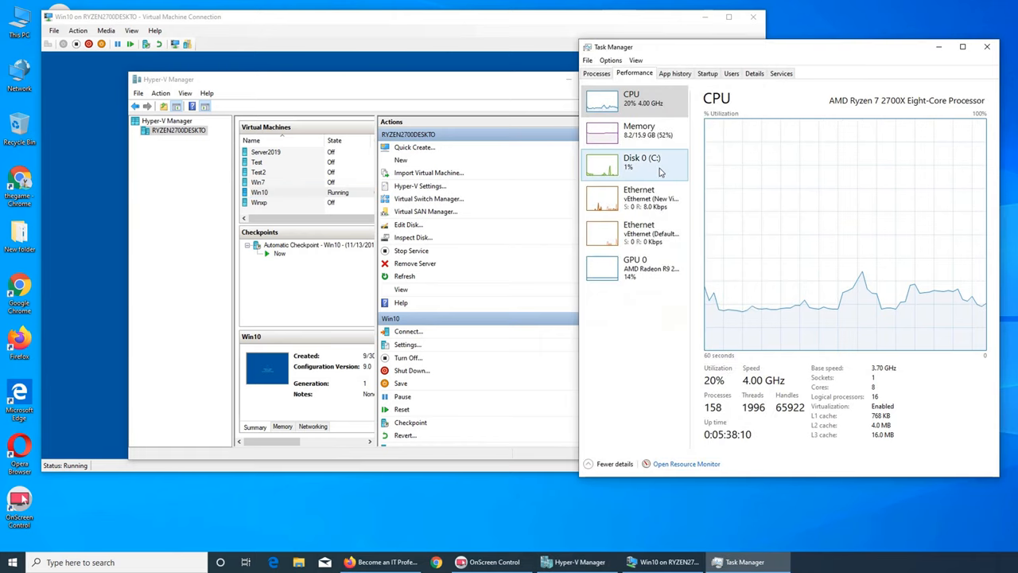
- Switch Task Manager back to the process list and scroll it while the VM finishes updating
{"action": "left_click", "coordinate": [595, 73]}
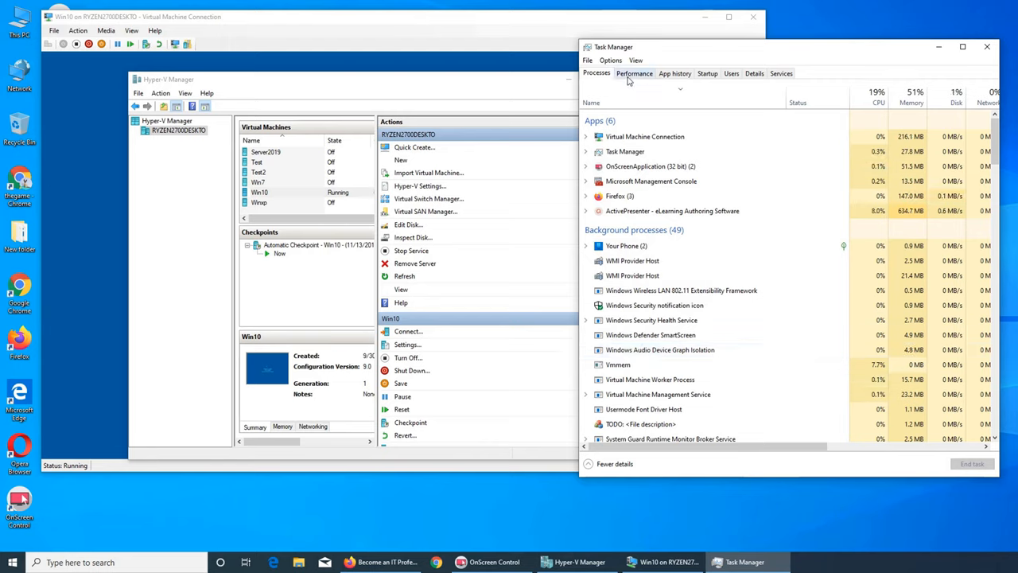
{"action": "scroll", "scroll_direction": "down", "scroll_amount": 3}
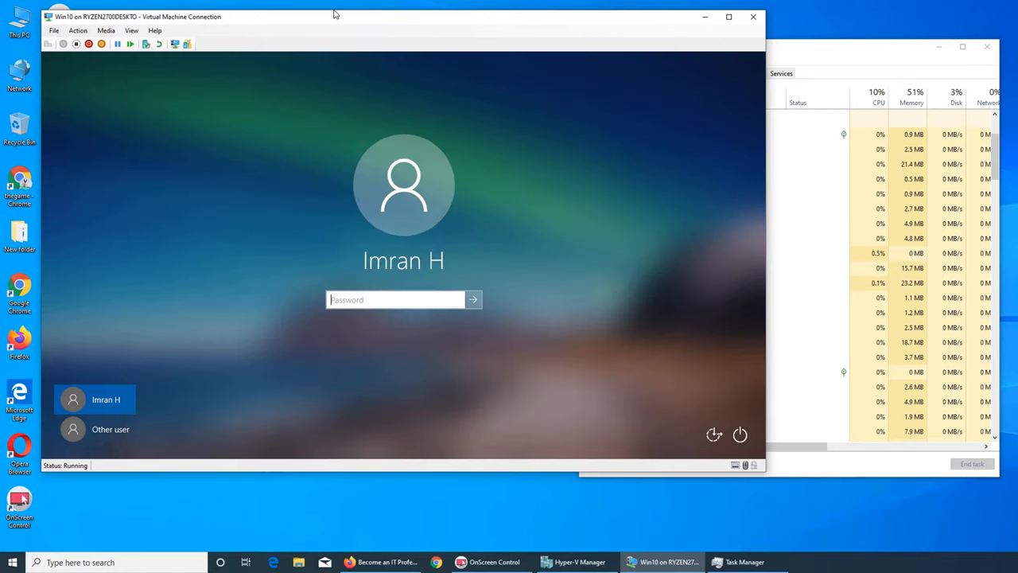
{"action": "mouse_move", "coordinate": [153, 439]}
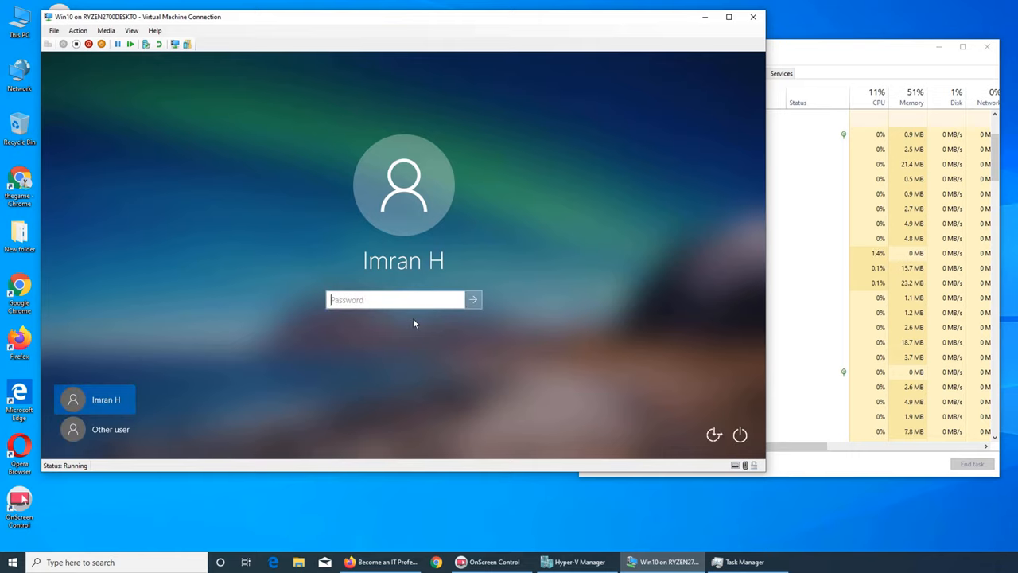
- Sign in to the Win10 VM with the password after dismissing the remote sign-in rights message
{"action": "type", "text": "password"}
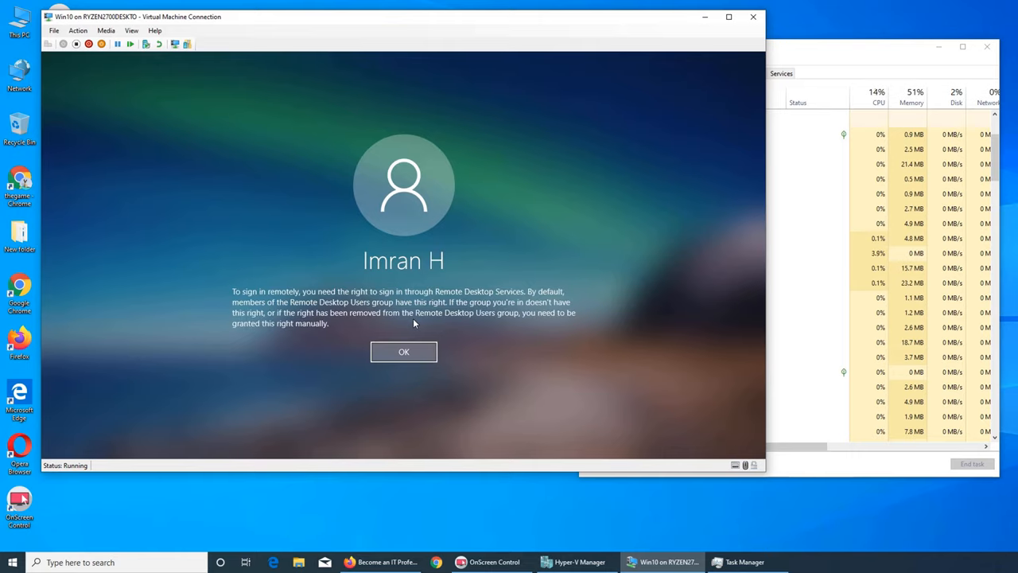
{"action": "left_click", "coordinate": [403, 352]}
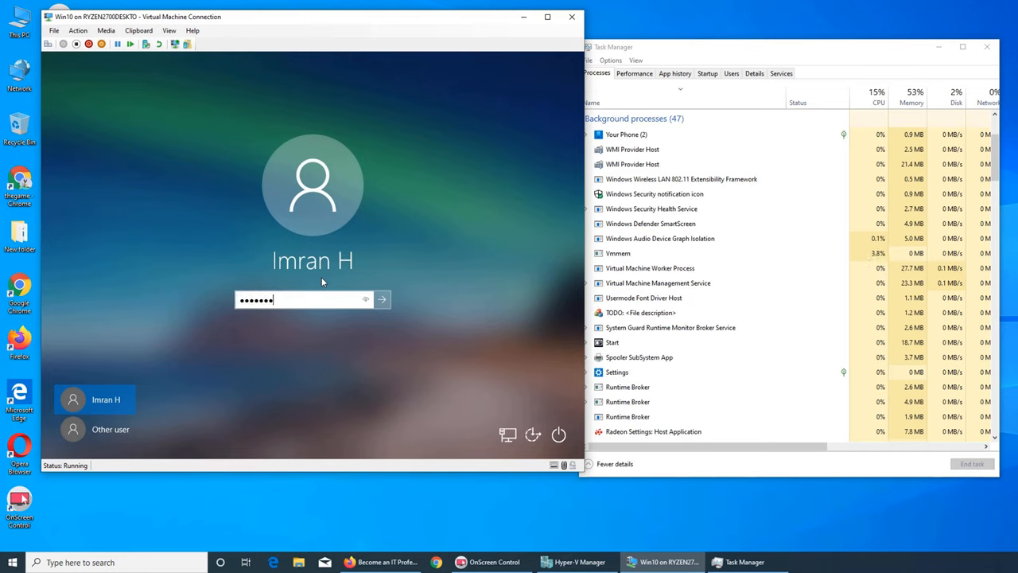
{"action": "left_click", "coordinate": [382, 299]}
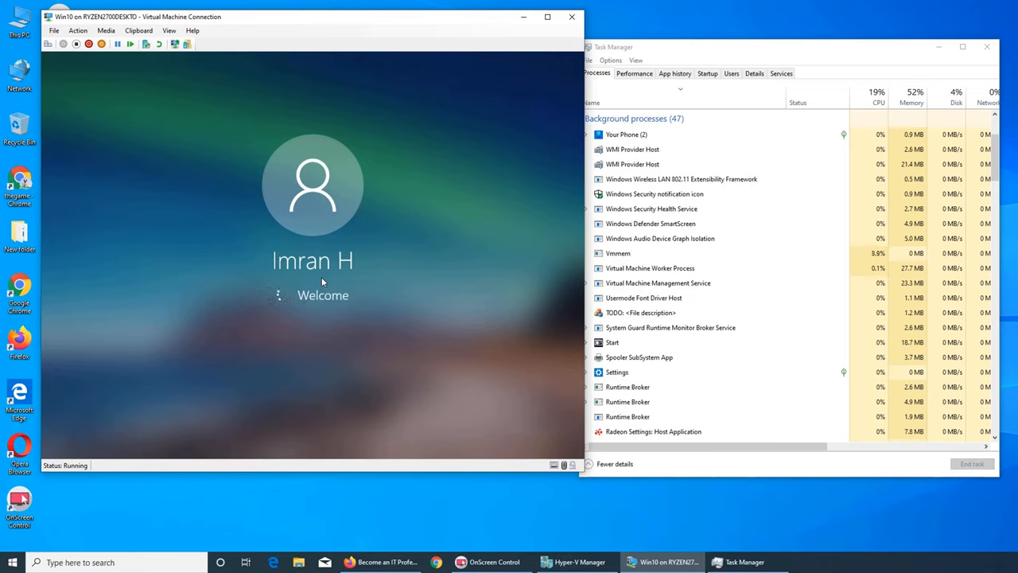
{"action": "left_click", "coordinate": [644, 298]}
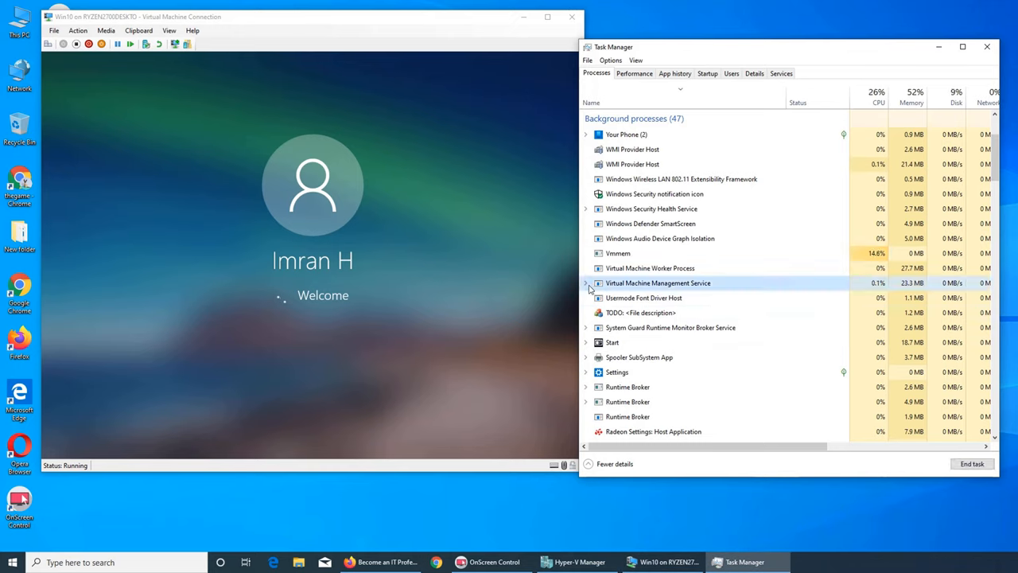
{"action": "right_click", "coordinate": [657, 282]}
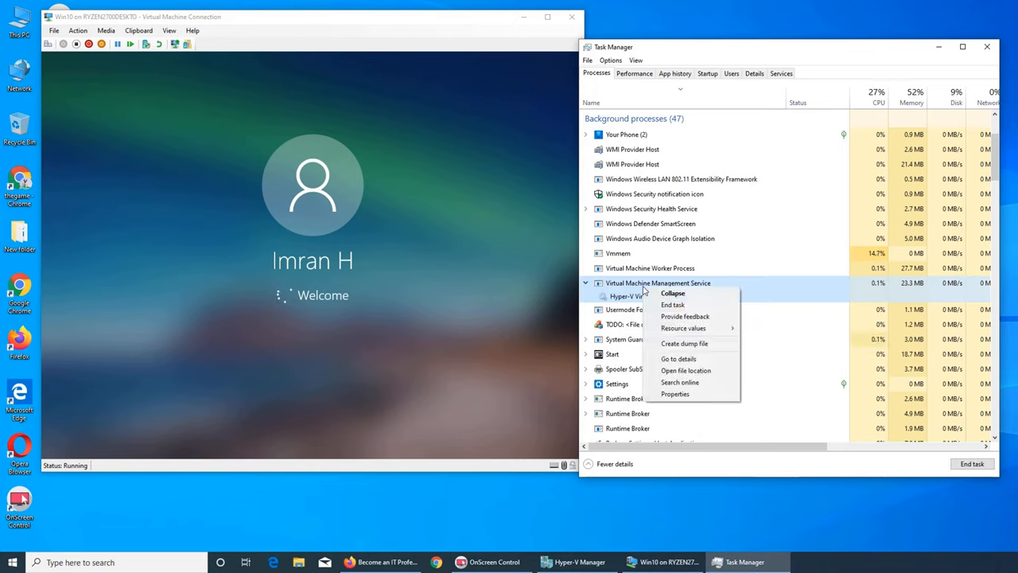
{"action": "left_click", "coordinate": [673, 293]}
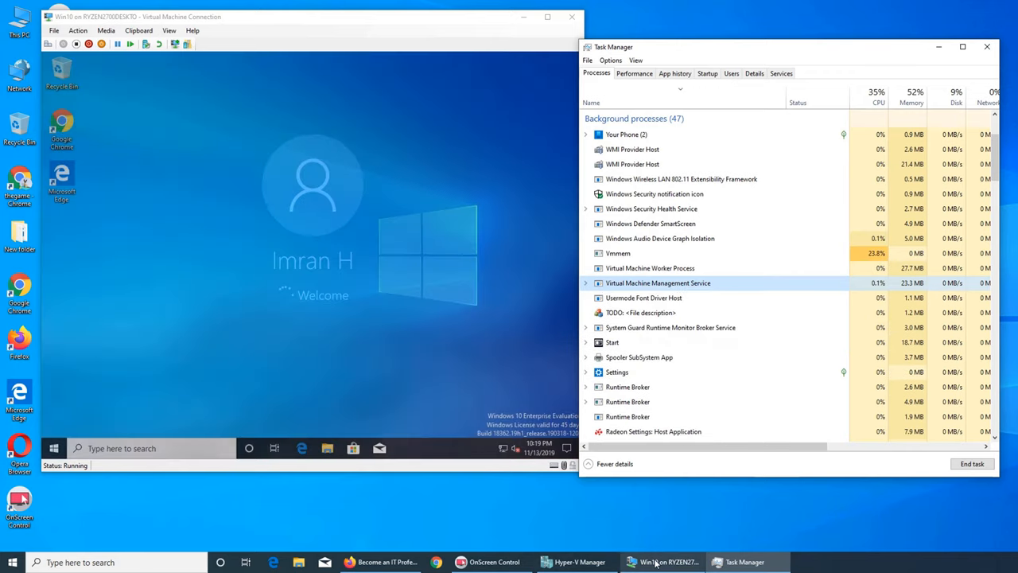
{"action": "left_click", "coordinate": [579, 562]}
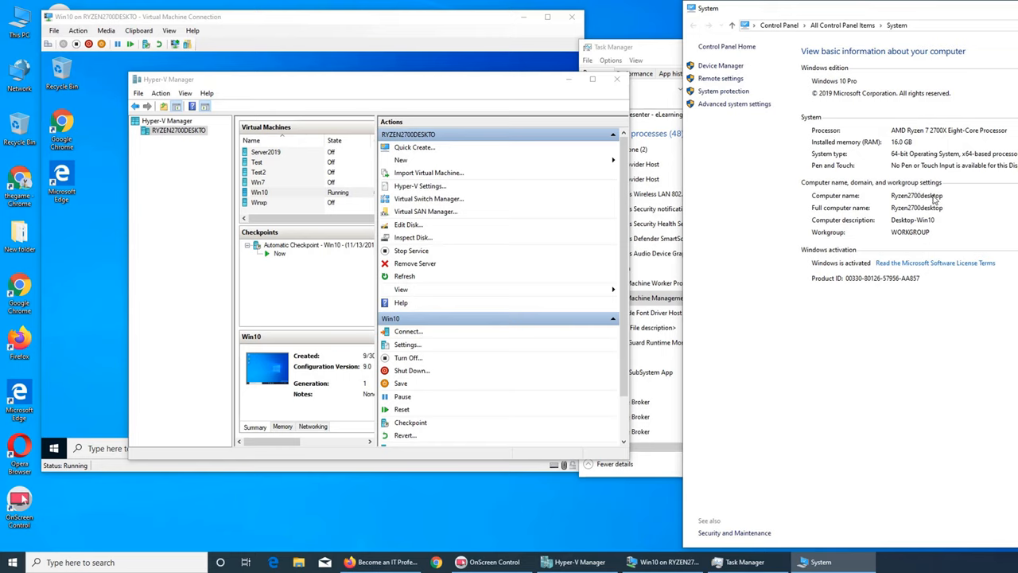
{"action": "mouse_move", "coordinate": [334, 166]}
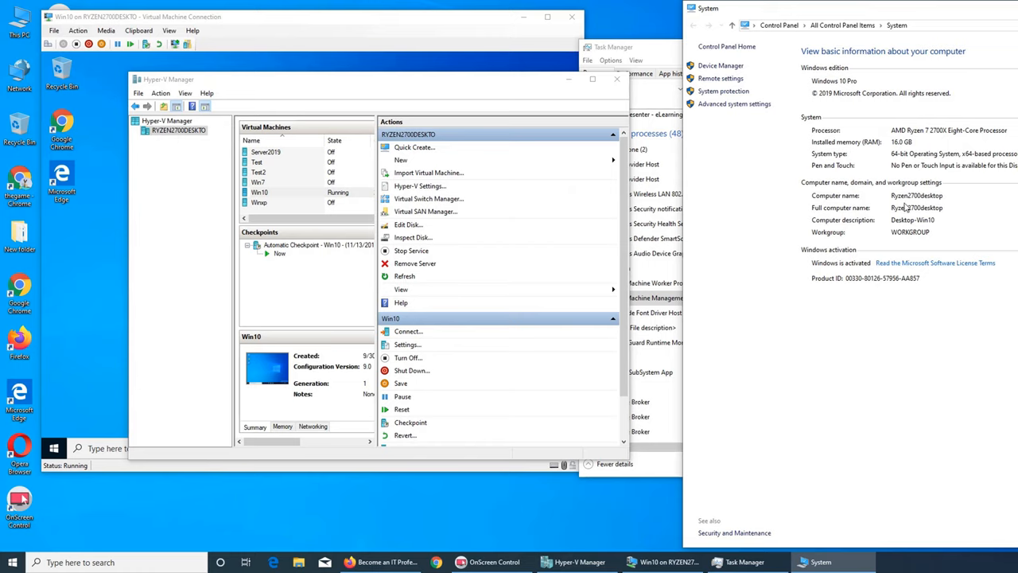
{"action": "mouse_move", "coordinate": [984, 168]}
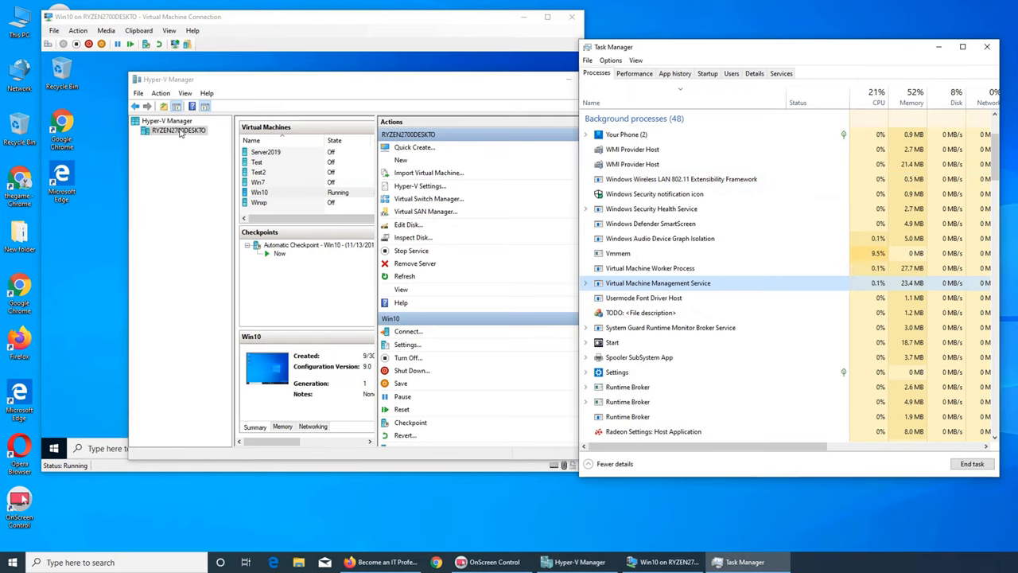
- Cancel the Connect to Server dialog and reselect the RYZEN local server to list its VMs
{"action": "left_click", "coordinate": [167, 120]}
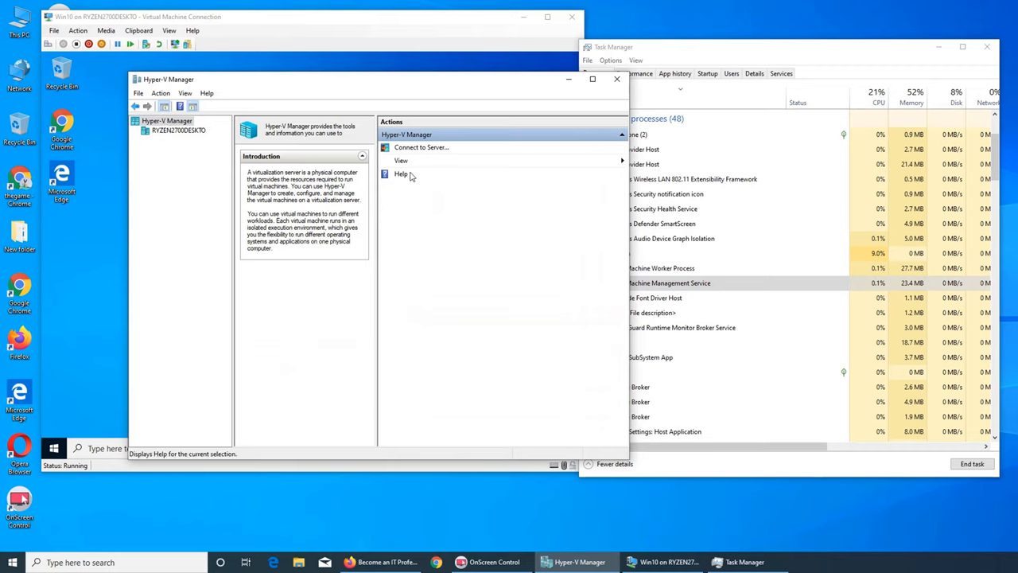
{"action": "mouse_move", "coordinate": [485, 161]}
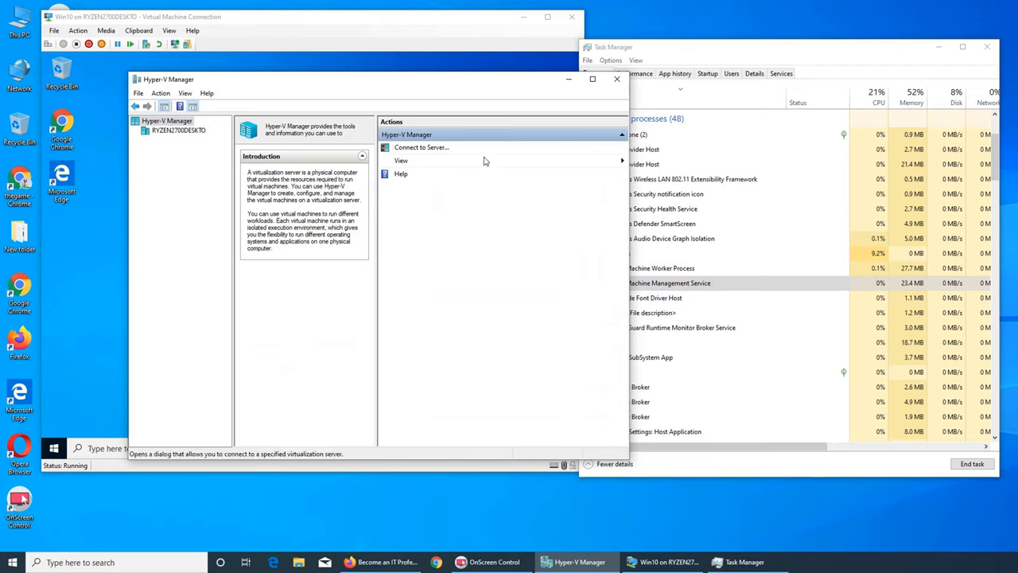
{"action": "mouse_move", "coordinate": [241, 142]}
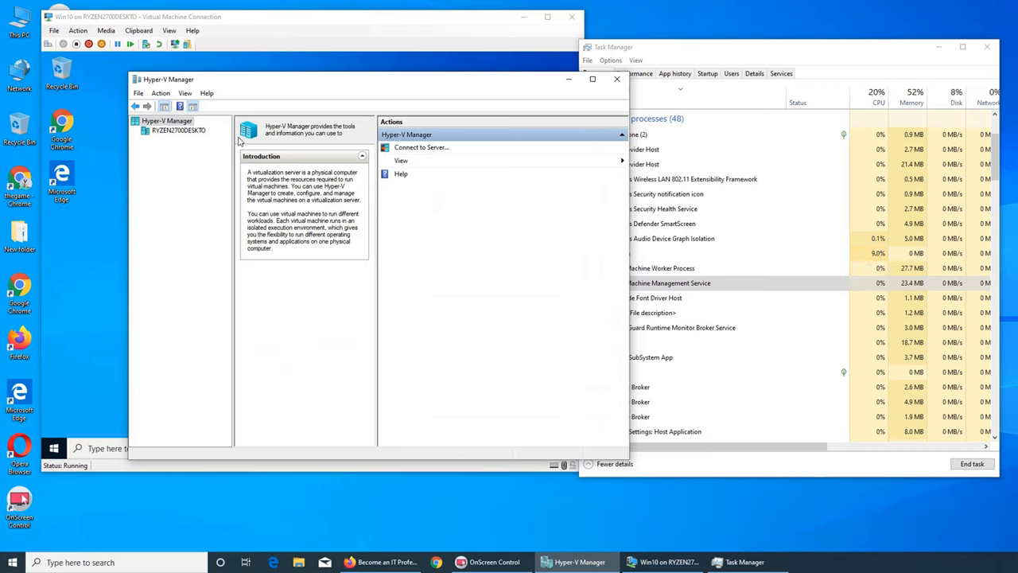
{"action": "left_click", "coordinate": [421, 147]}
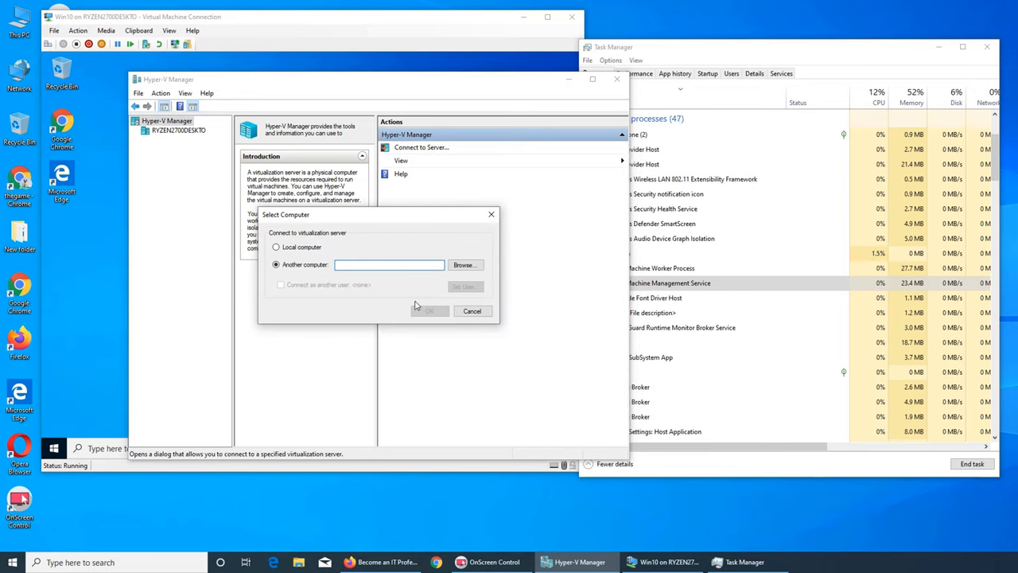
{"action": "left_click", "coordinate": [471, 310]}
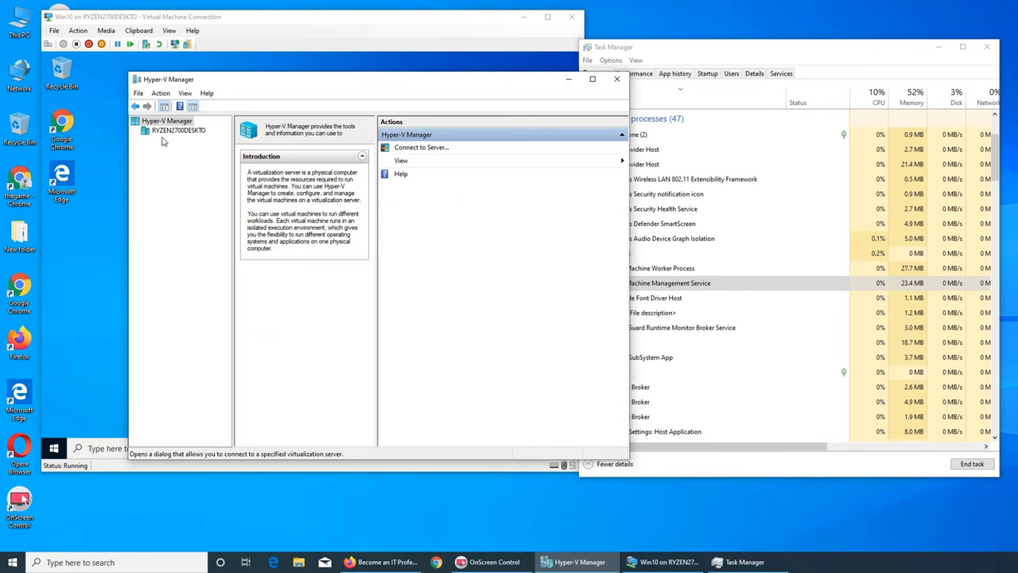
{"action": "left_click", "coordinate": [178, 130]}
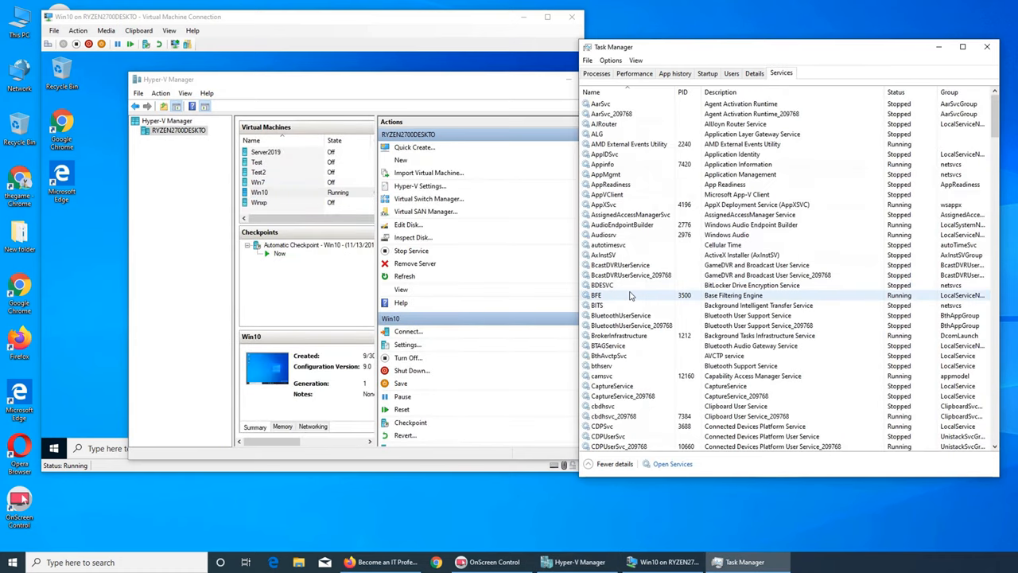
- Find and select the vmms Hyper-V Virtual Machine Management service in Task Manager's services list
{"action": "left_click", "coordinate": [620, 296]}
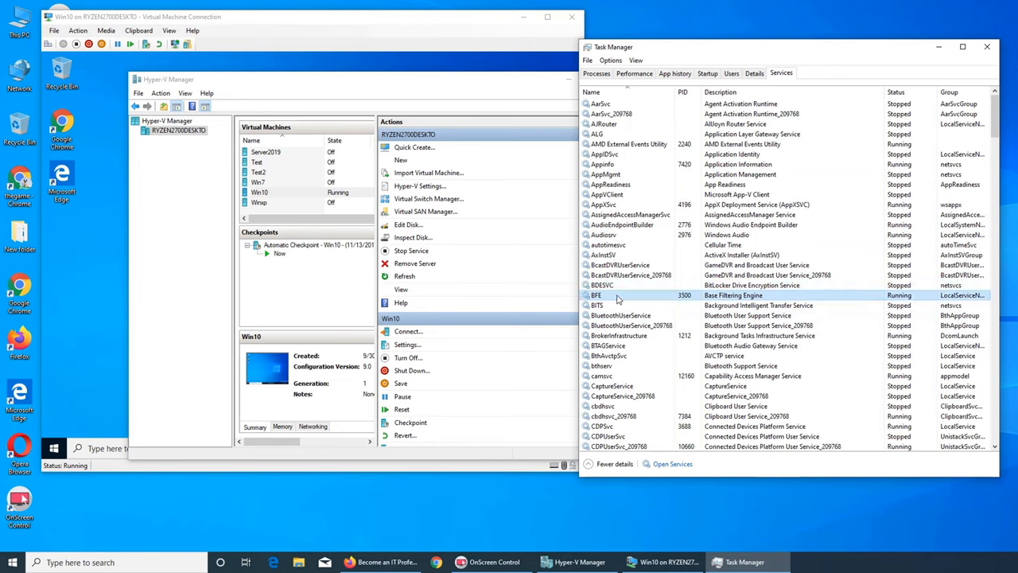
{"action": "scroll", "scroll_direction": "down", "scroll_amount": 3}
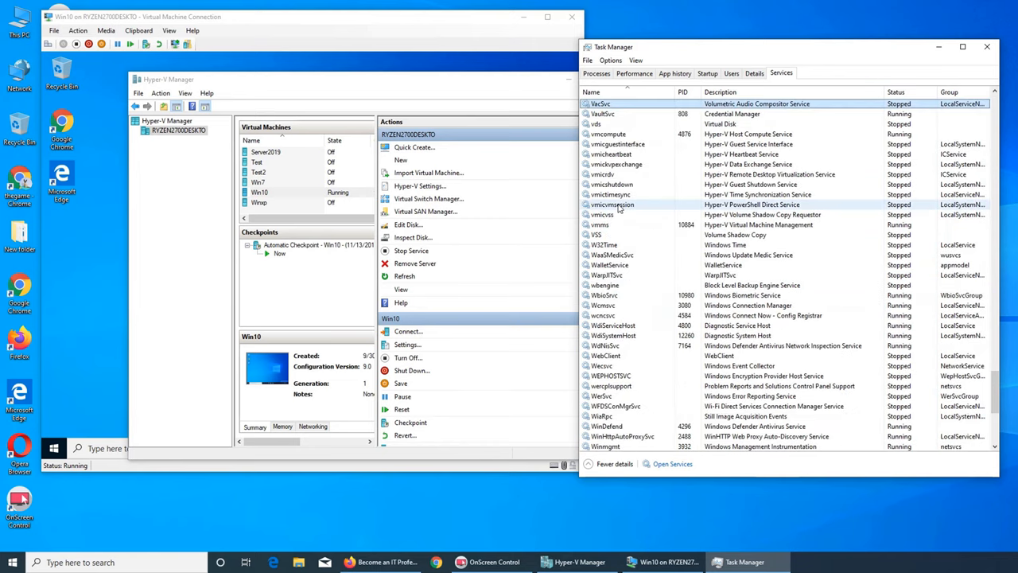
{"action": "left_click", "coordinate": [755, 224]}
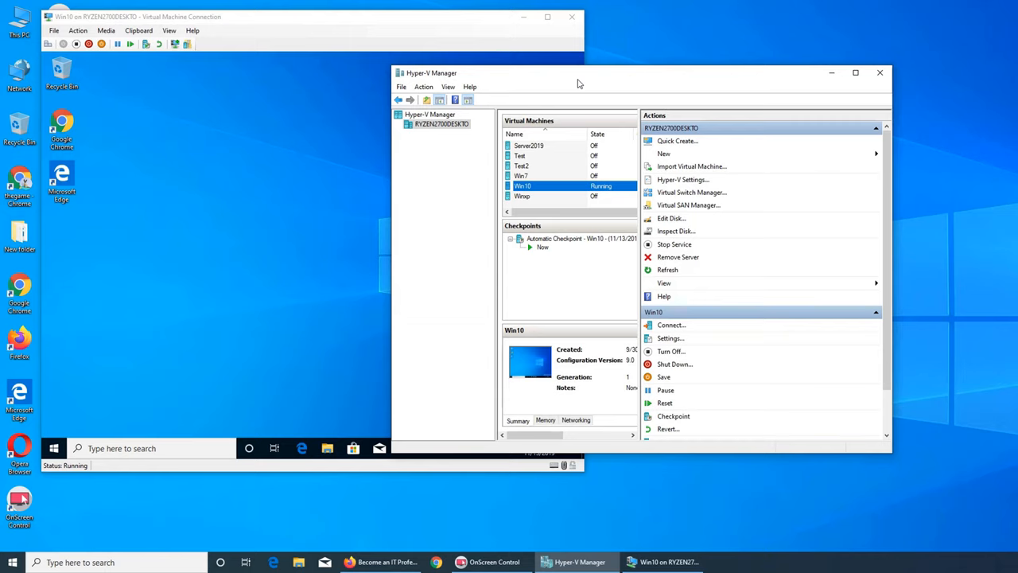
{"action": "mouse_move", "coordinate": [432, 130]}
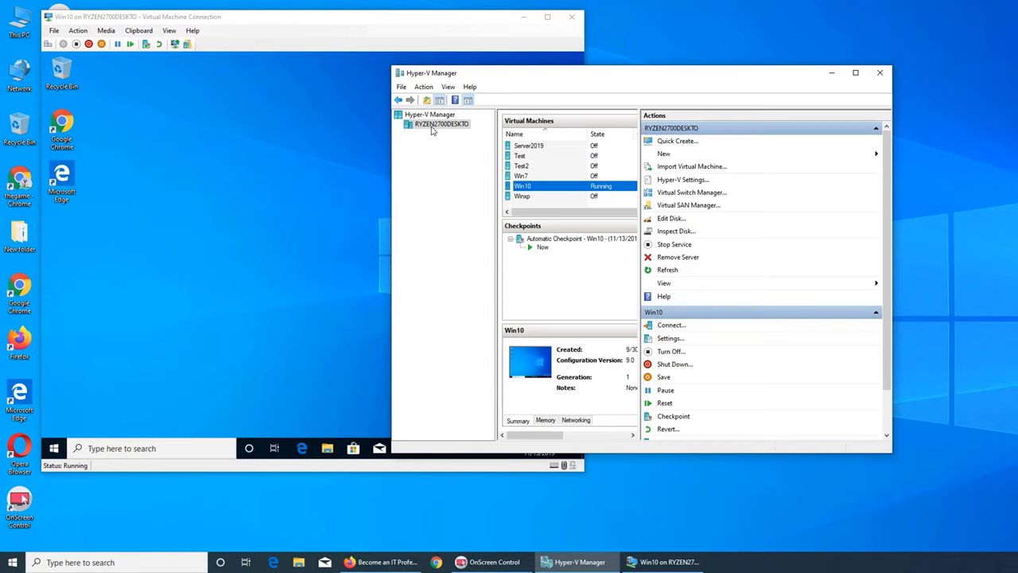
{"action": "mouse_move", "coordinate": [554, 145]}
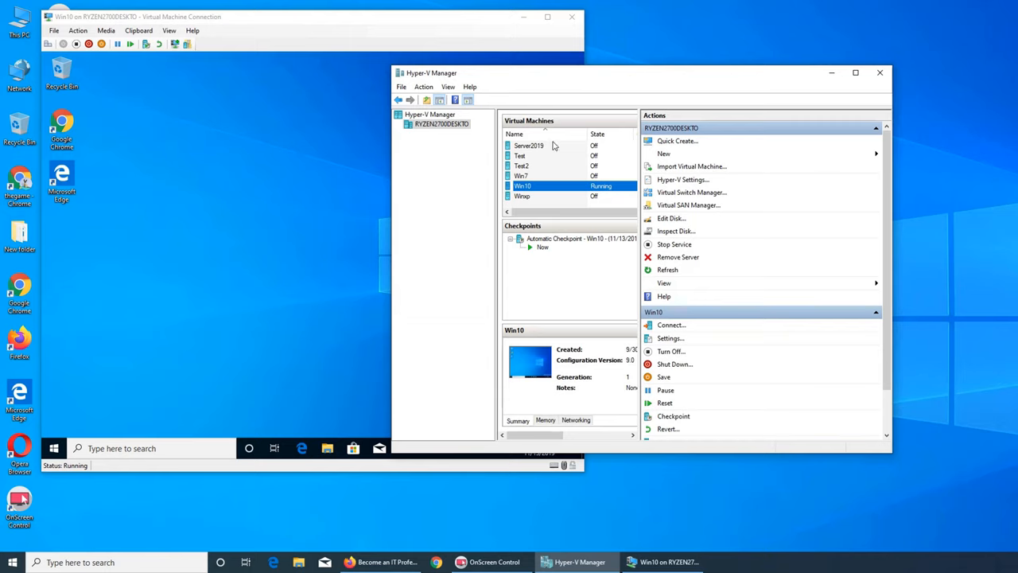
{"action": "mouse_move", "coordinate": [675, 364]}
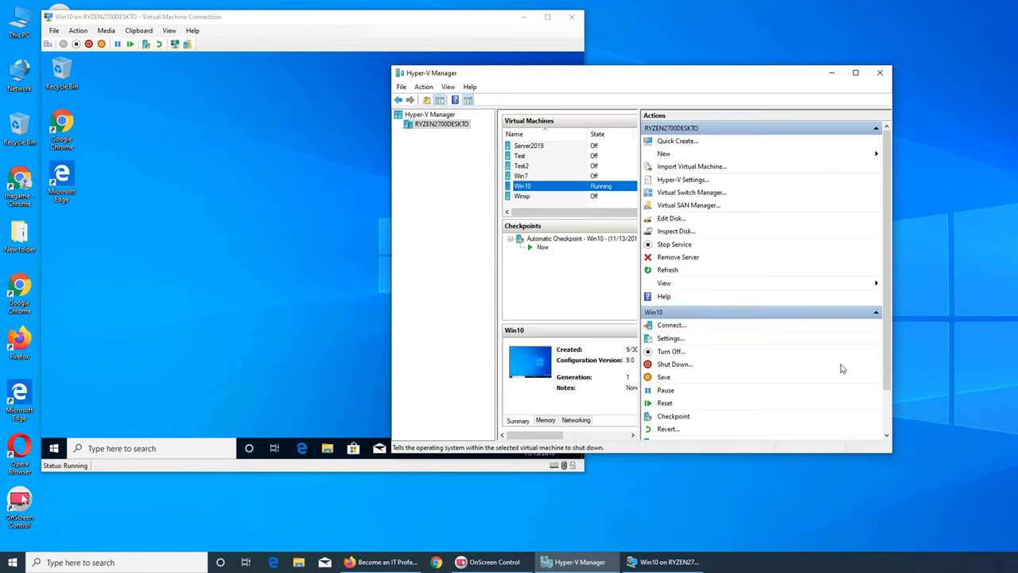